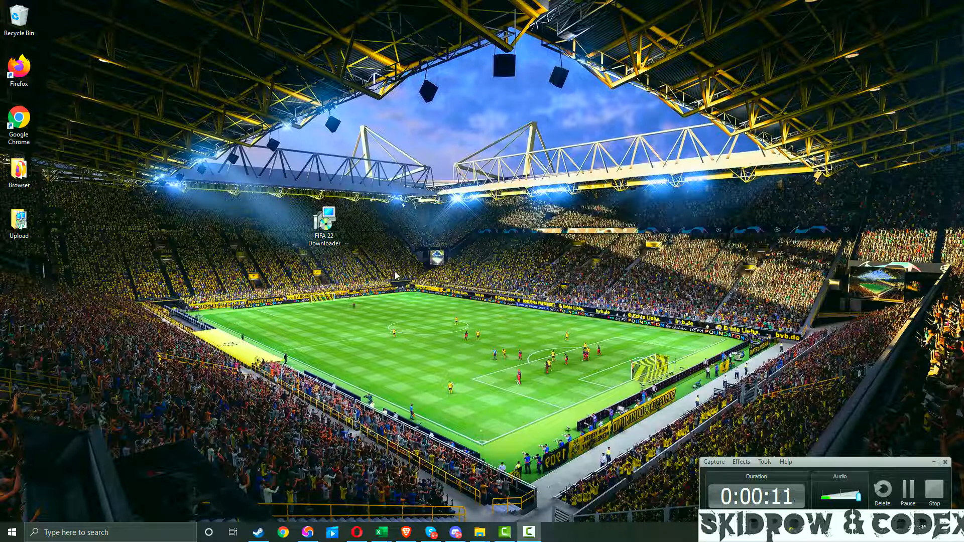
mouse_move(396, 300)
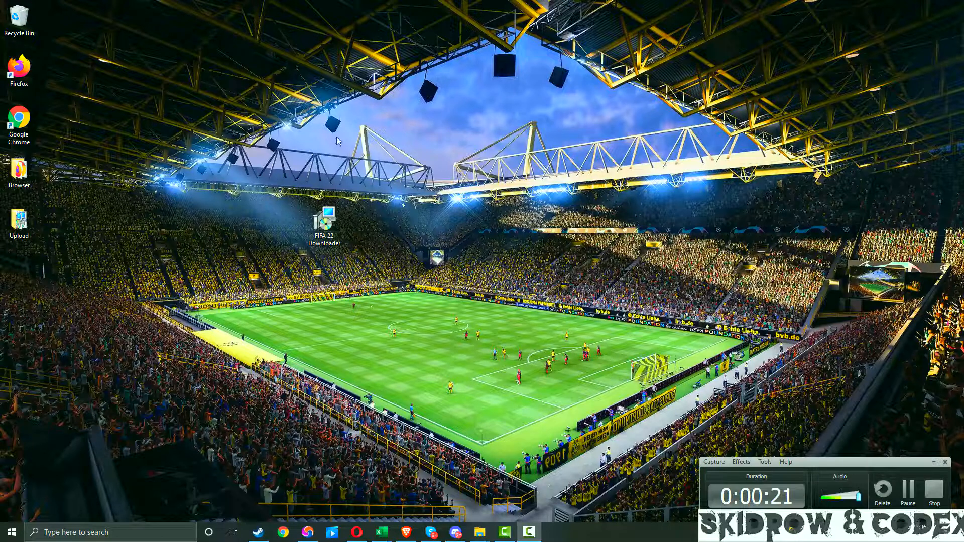
mouse_move(246, 224)
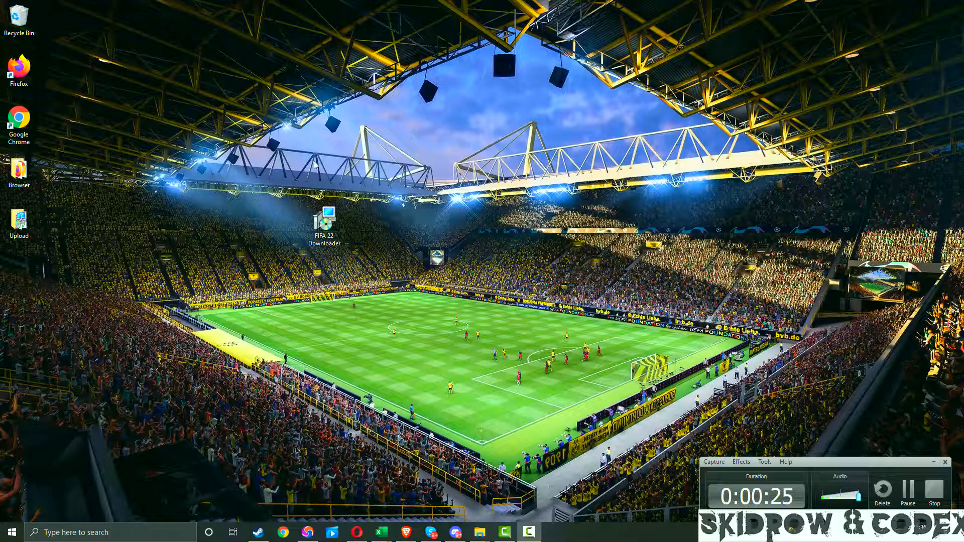
mouse_move(245, 195)
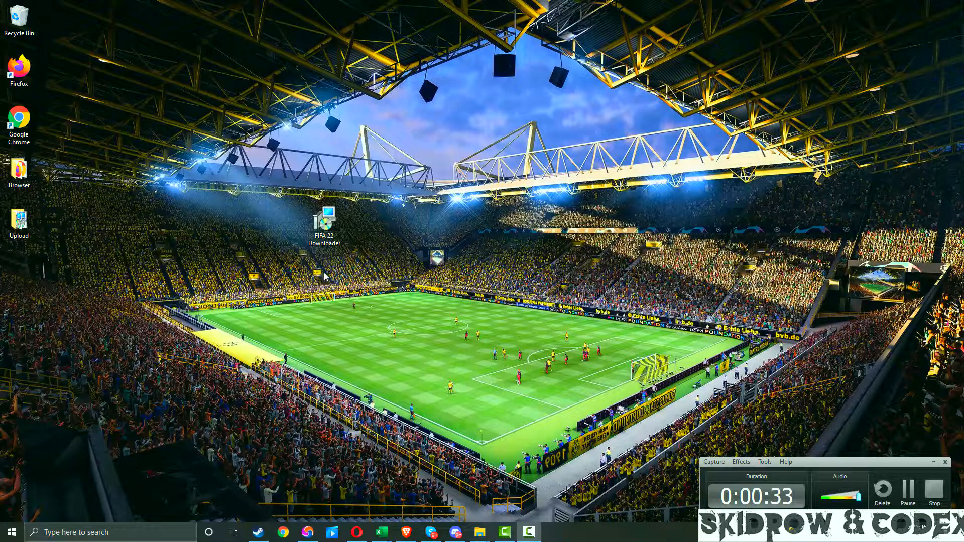
mouse_move(250, 229)
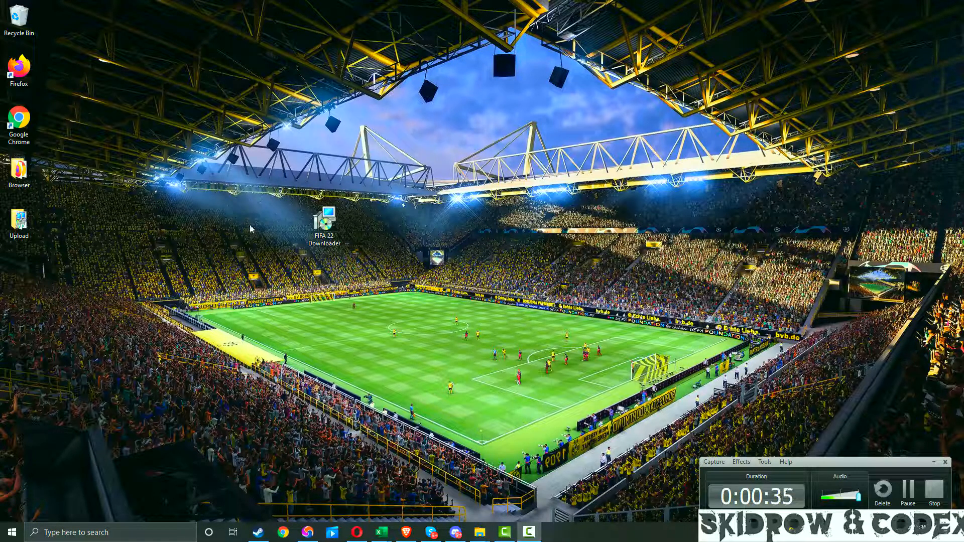
mouse_move(310, 459)
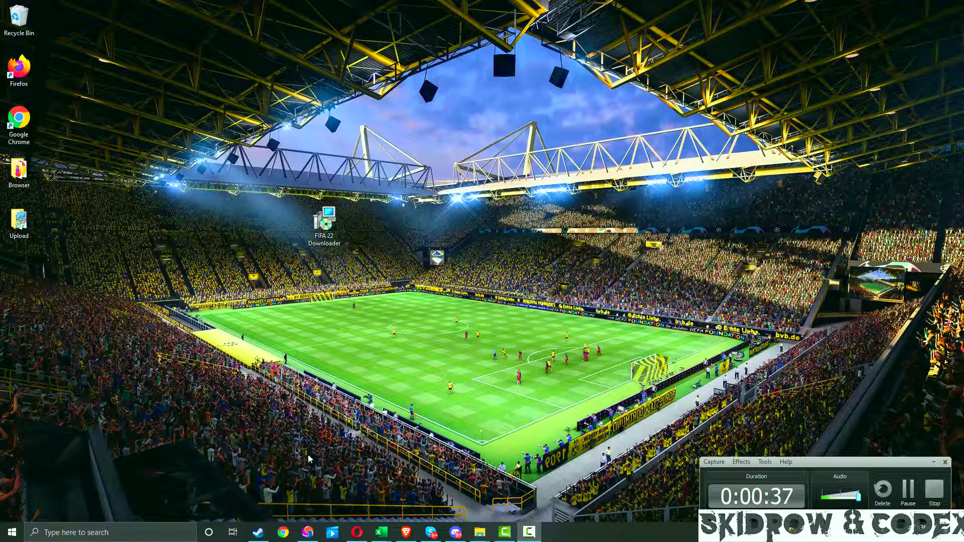
Browse the Skidrow & Codex website to the FIFA 22 download post
click(307, 533)
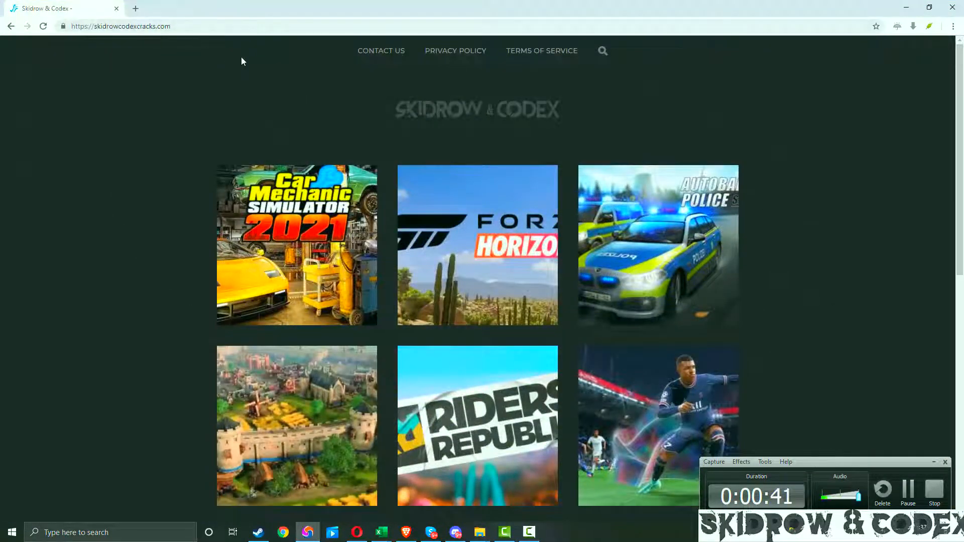
scroll(down, 3)
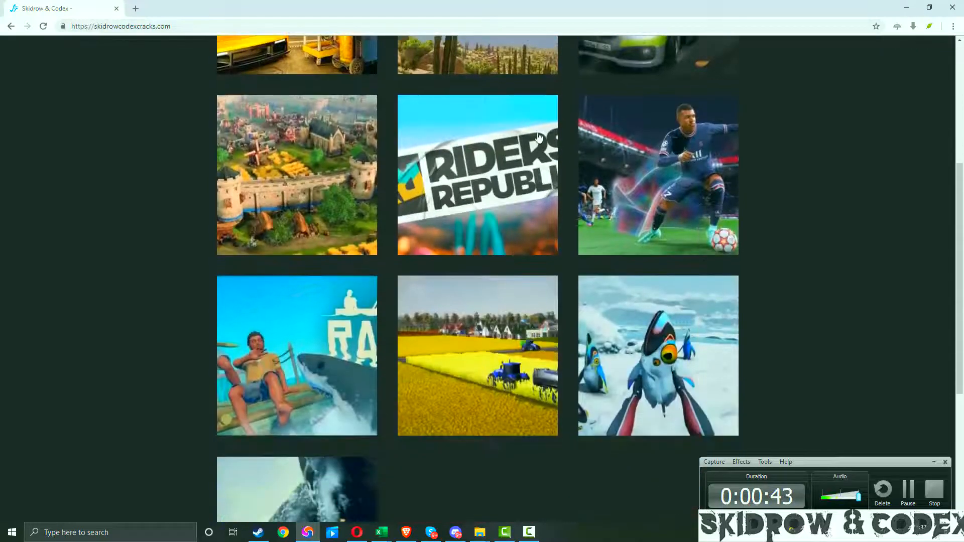
scroll(up, 3)
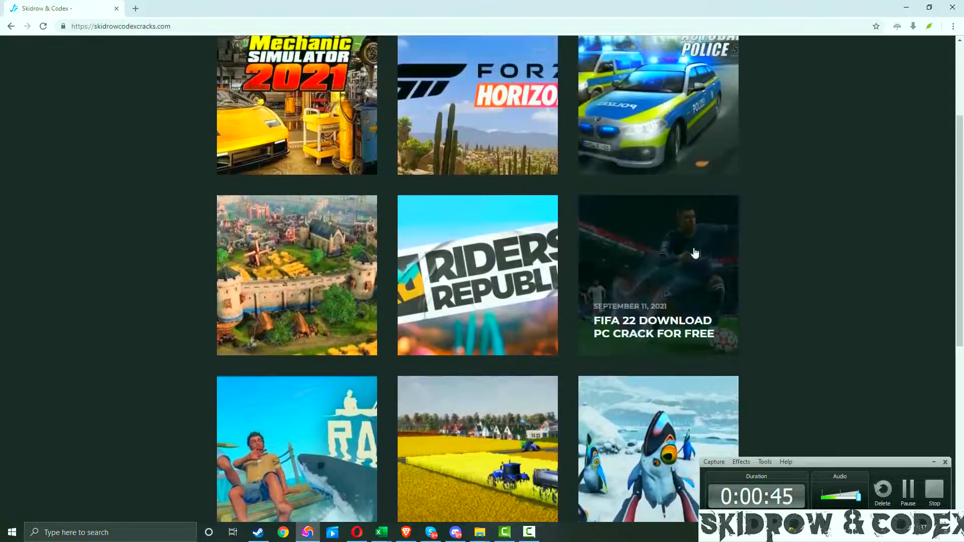
mouse_move(694, 255)
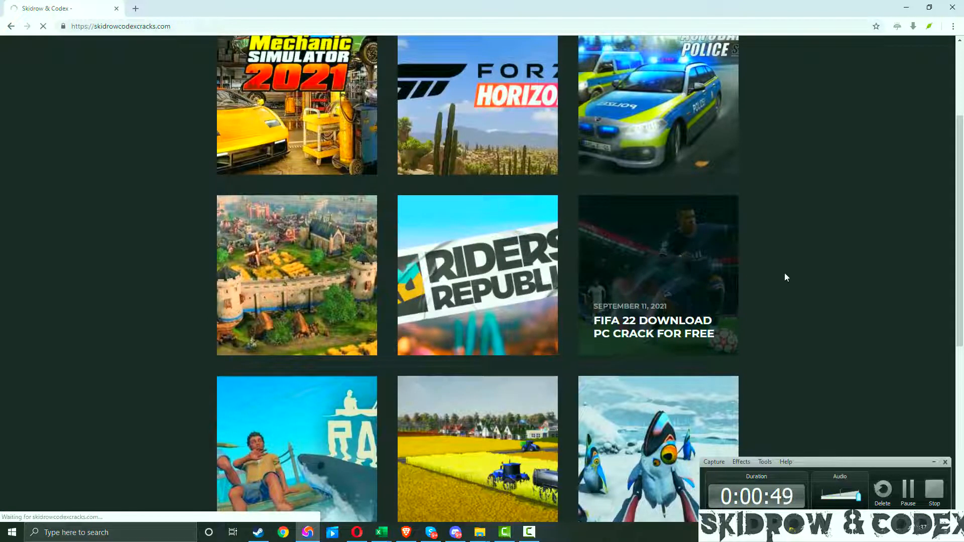
click(658, 275)
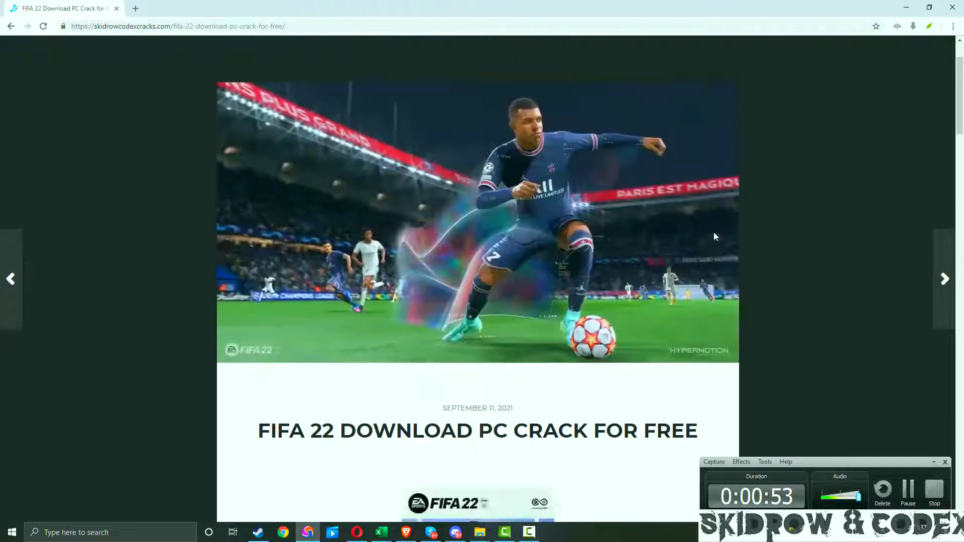
scroll(down, 3)
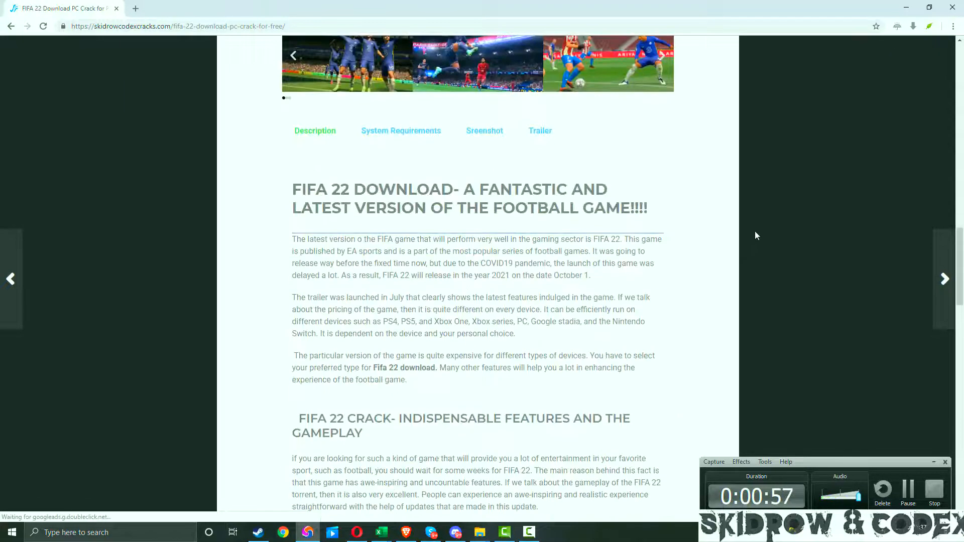
scroll(up, 3)
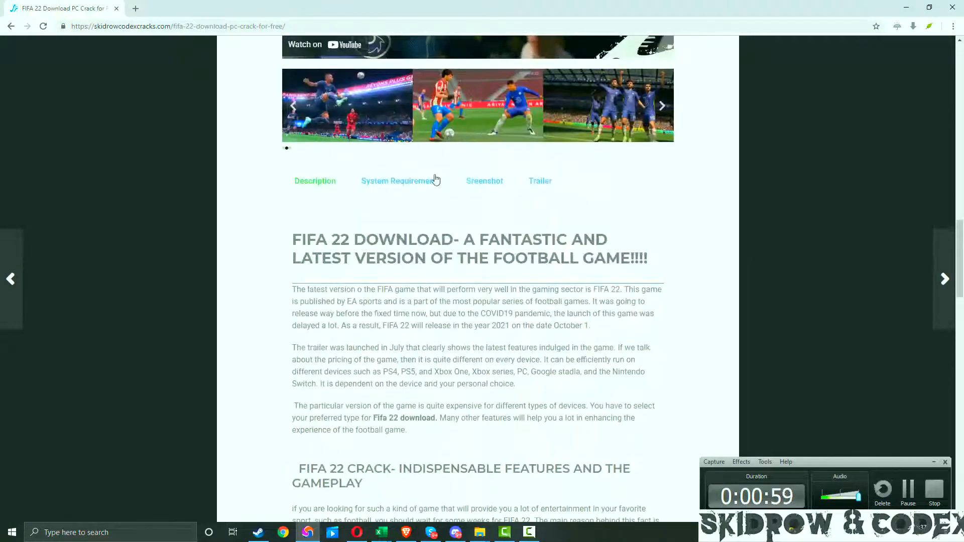
scroll(up, 3)
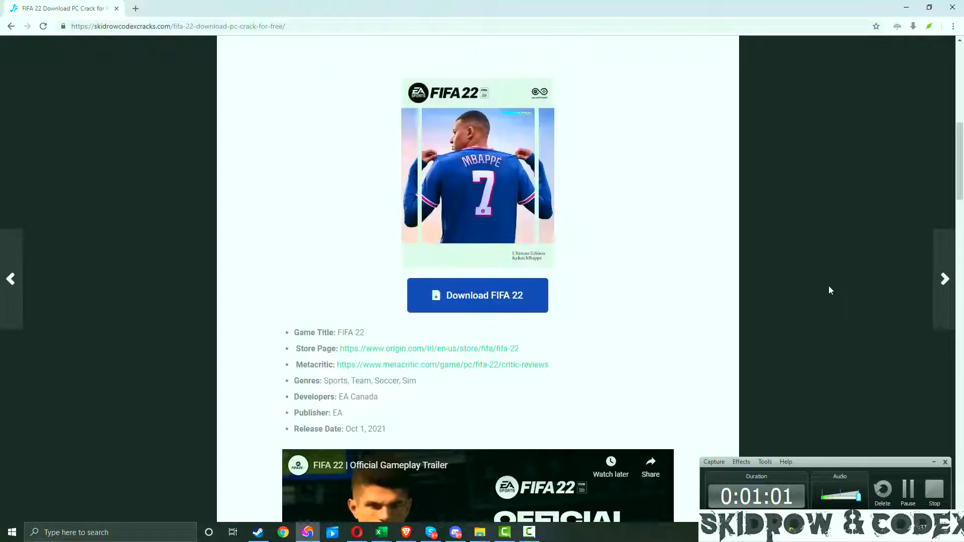
scroll(up, 3)
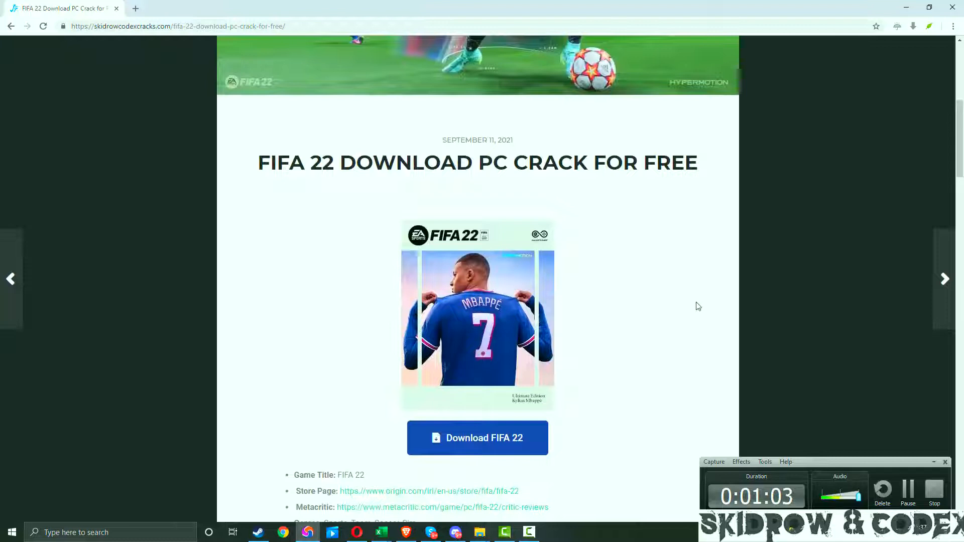
scroll(down, 3)
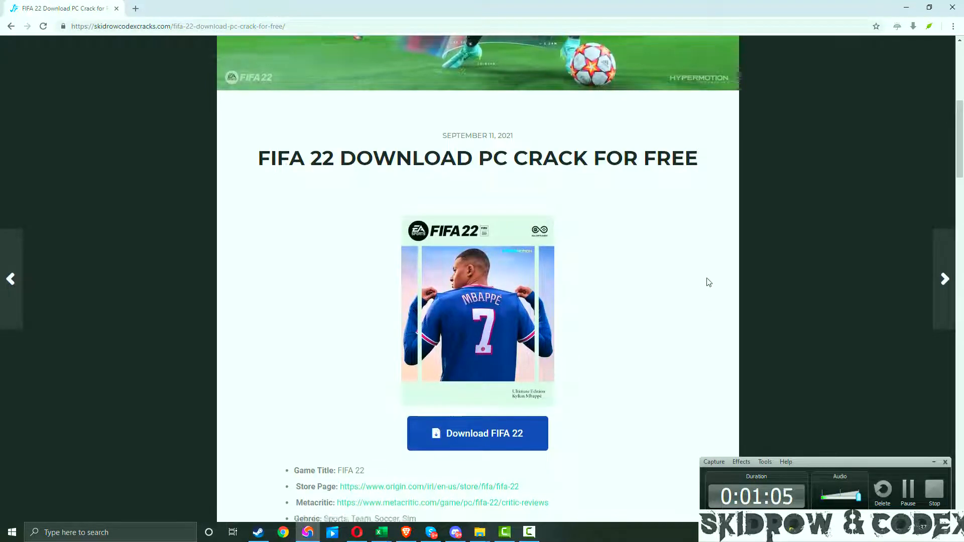
scroll(down, 3)
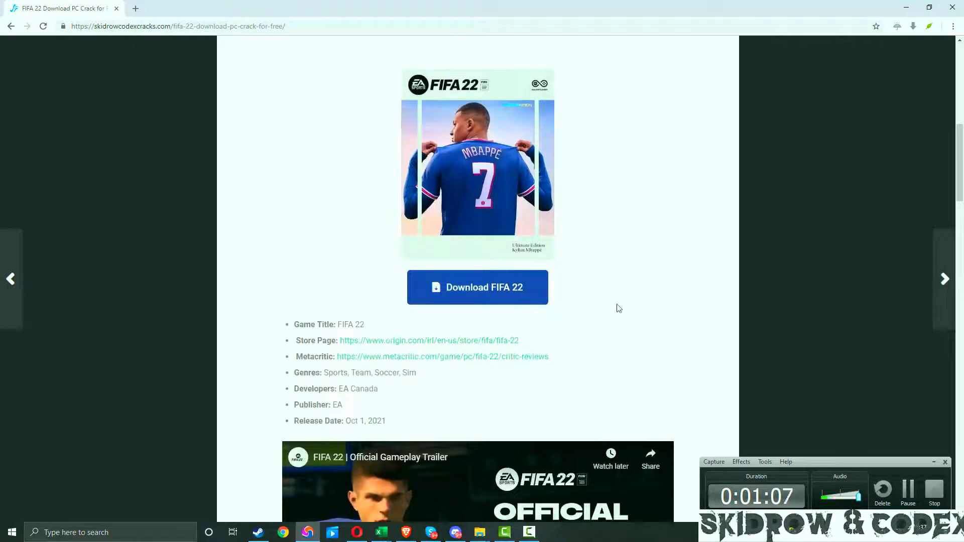
mouse_move(638, 235)
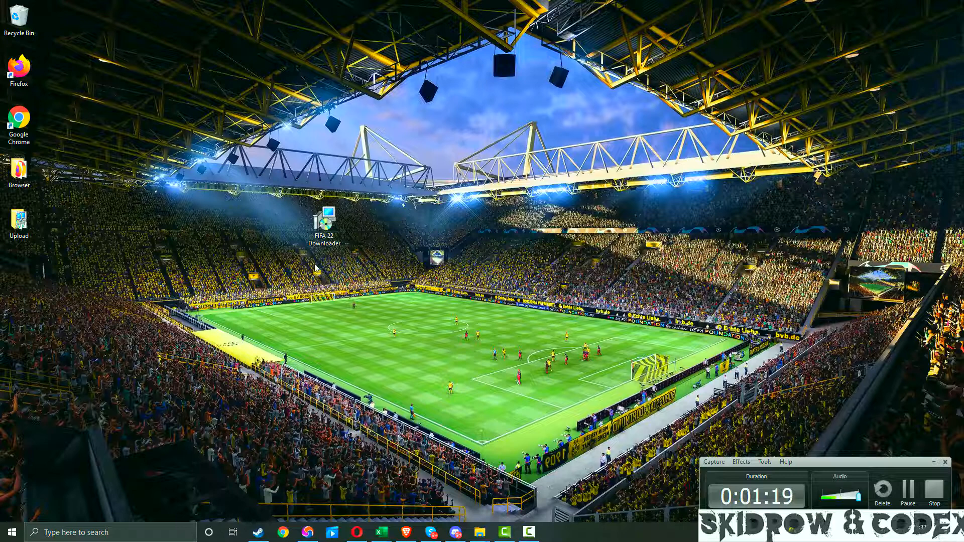
Launch the FIFA 22 Downloader setup in English and accept the license agreement
double_click(323, 223)
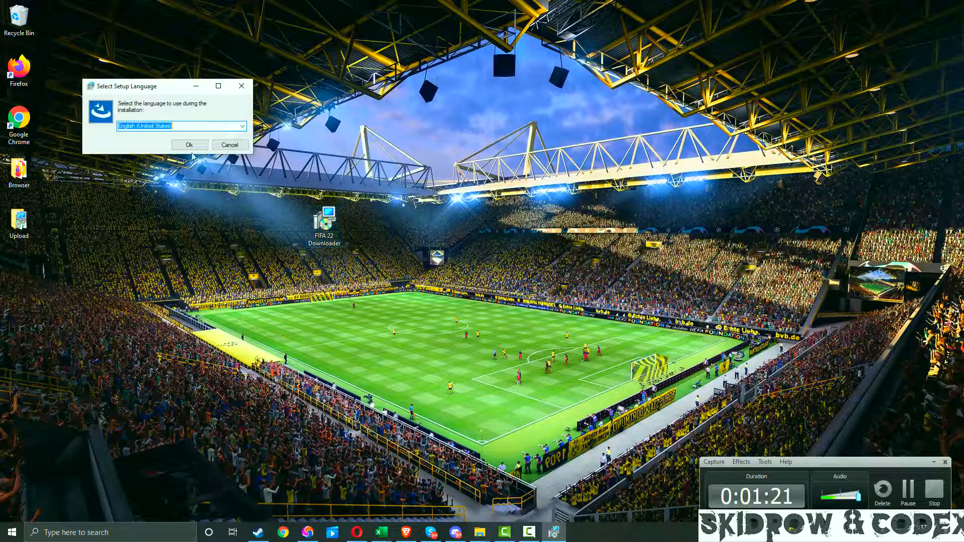
click(188, 145)
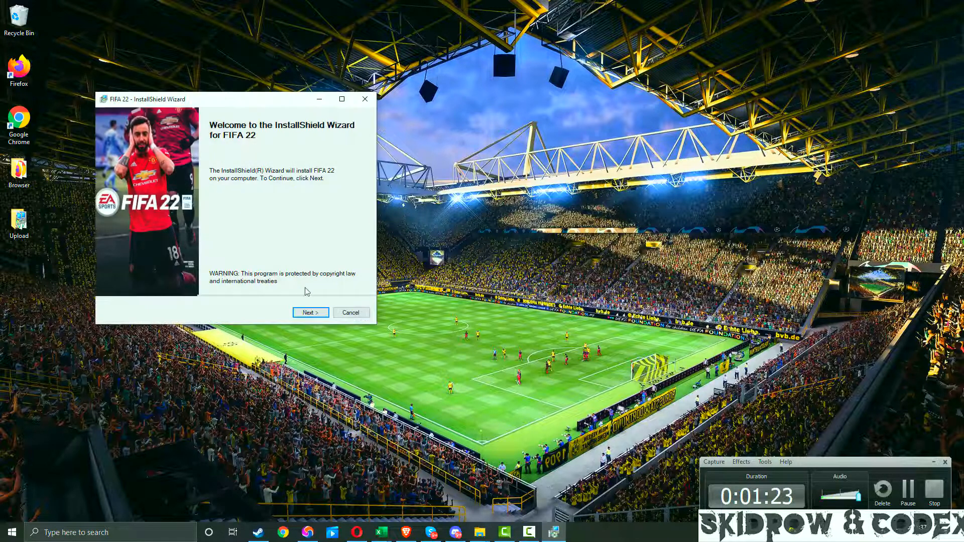
click(310, 312)
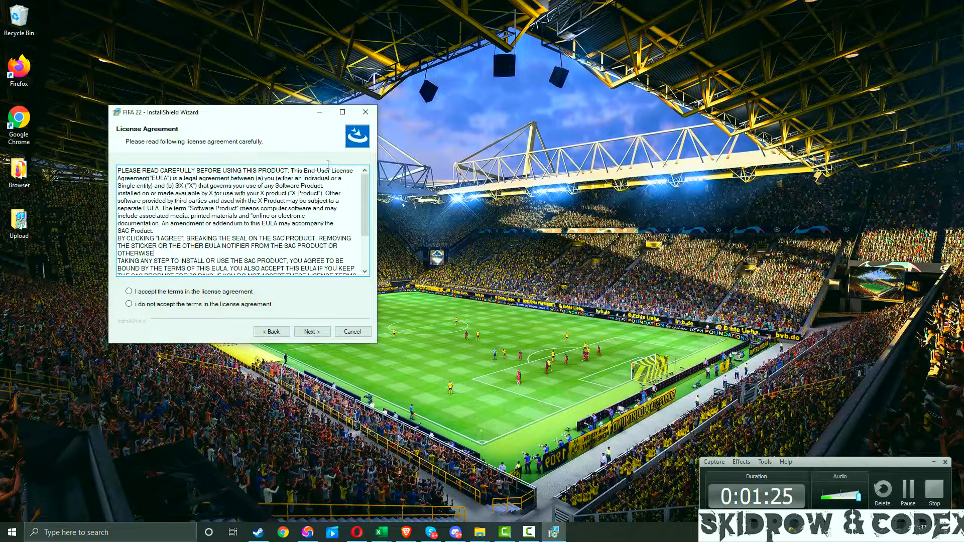
scroll(down, 3)
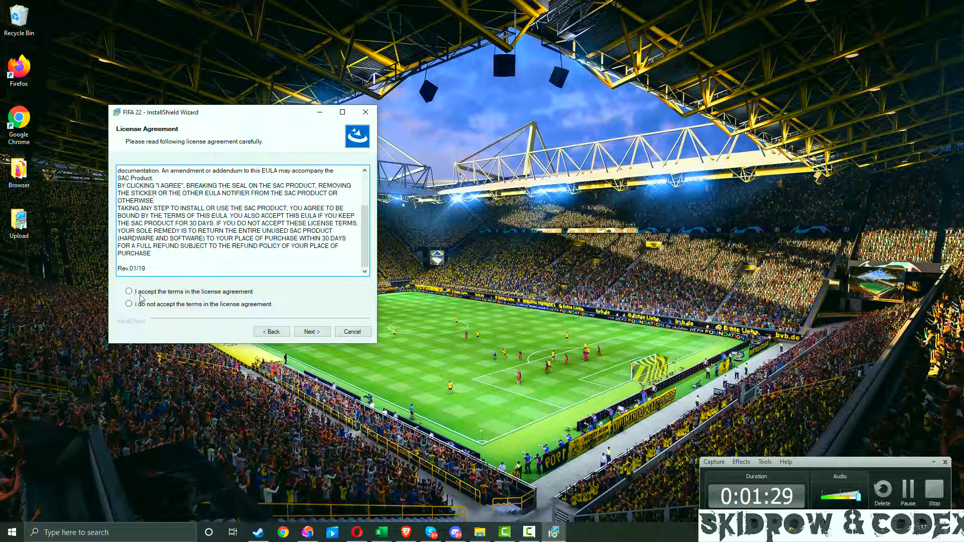
click(312, 332)
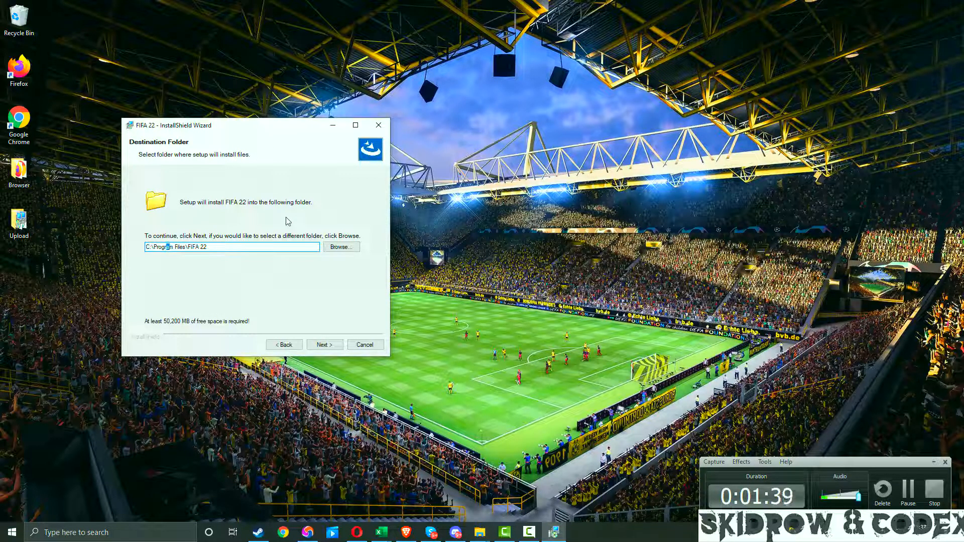
mouse_move(228, 241)
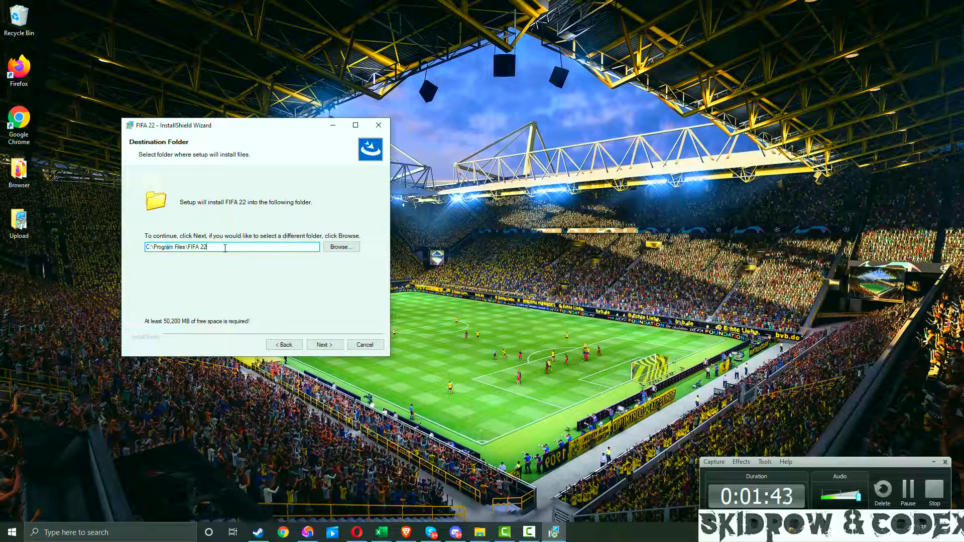
mouse_move(225, 288)
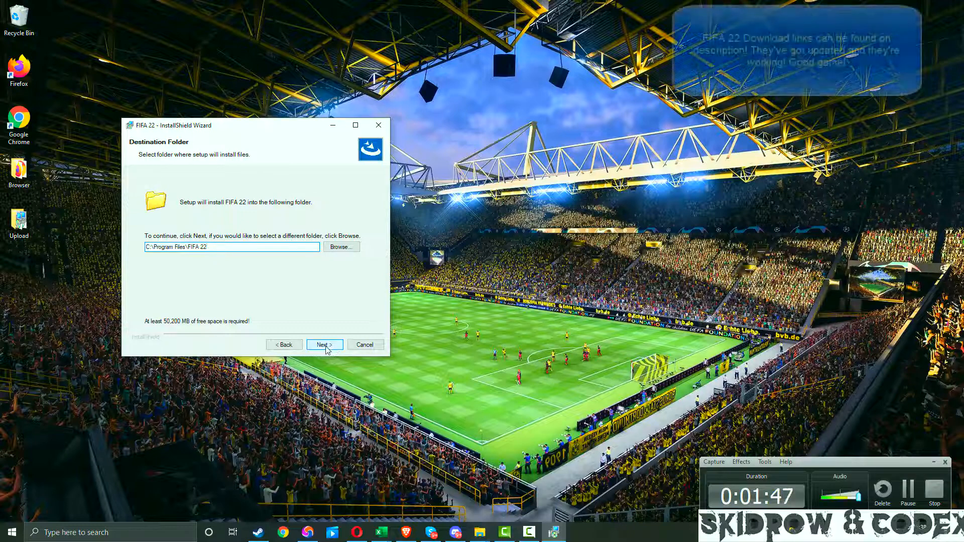
Keep the install folder, tick Create desktop item and Add to Menu Start, then Install
click(324, 345)
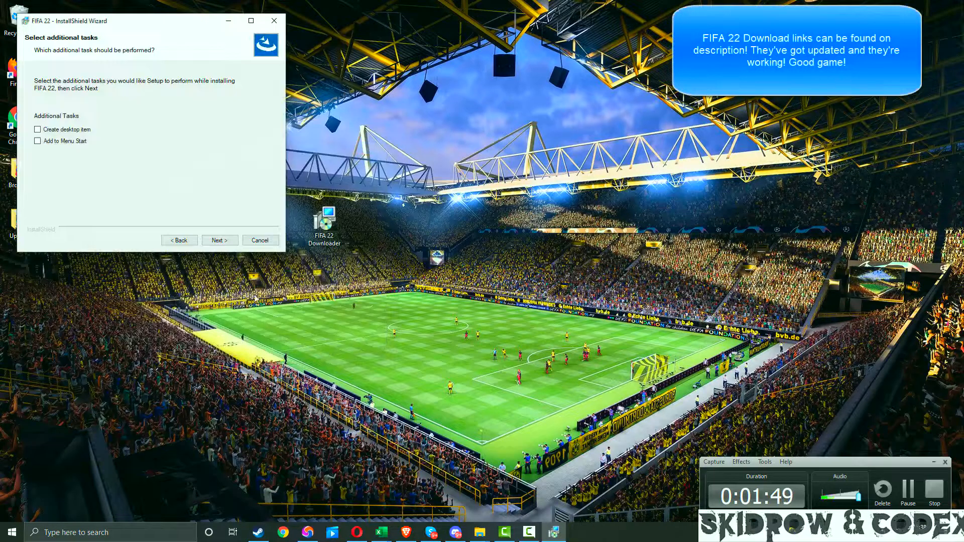
mouse_move(110, 36)
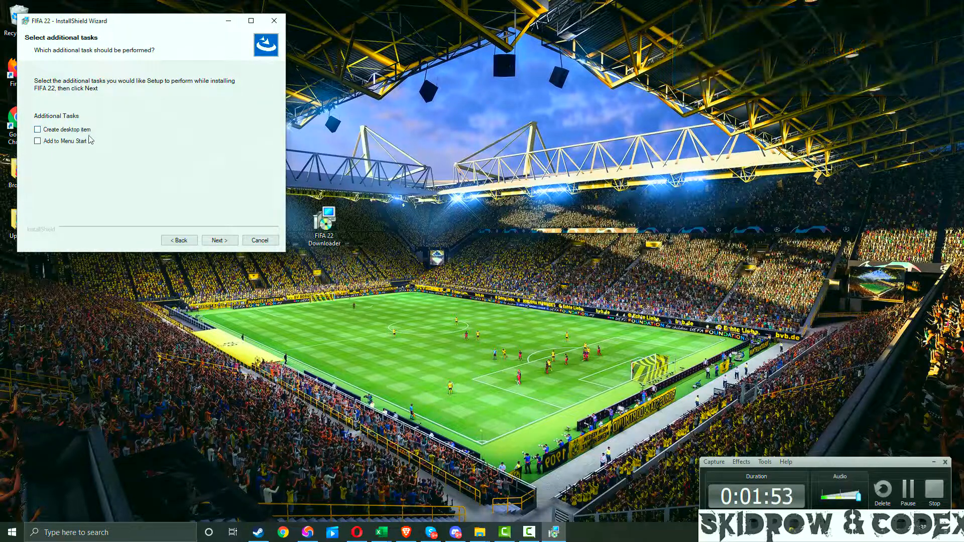
click(37, 129)
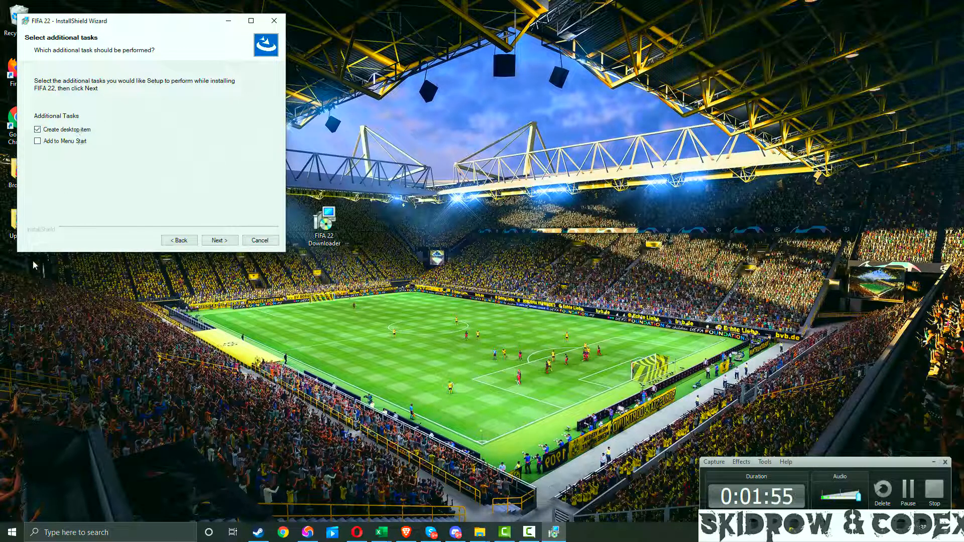
click(37, 140)
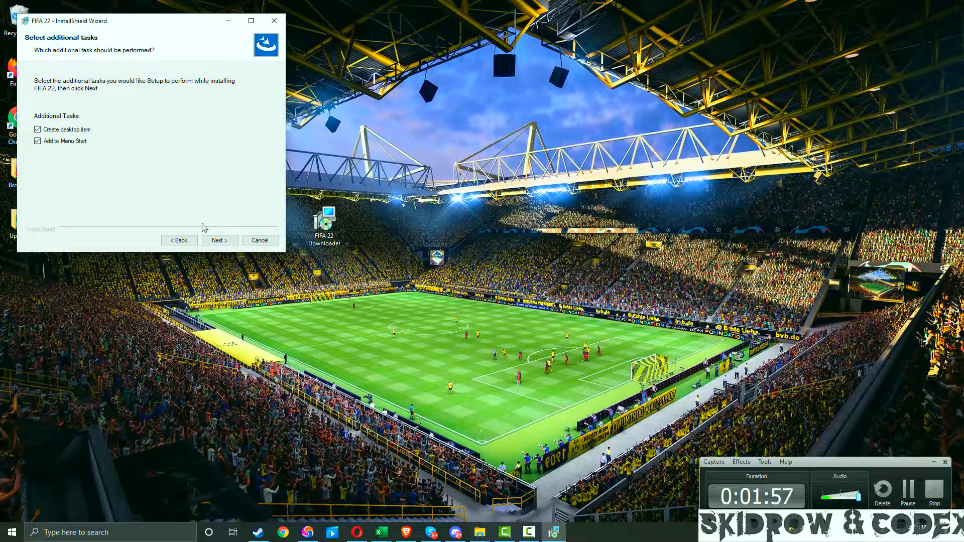
click(219, 240)
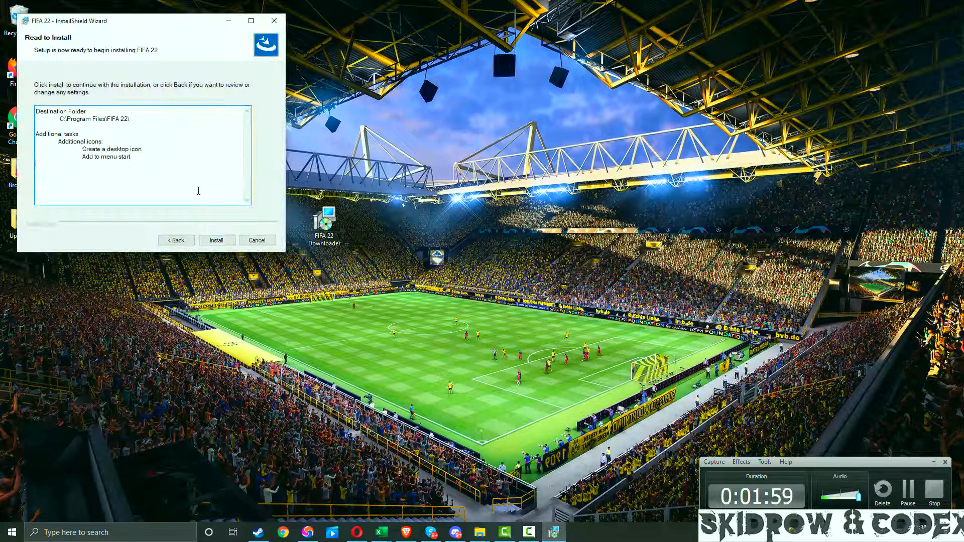
click(217, 241)
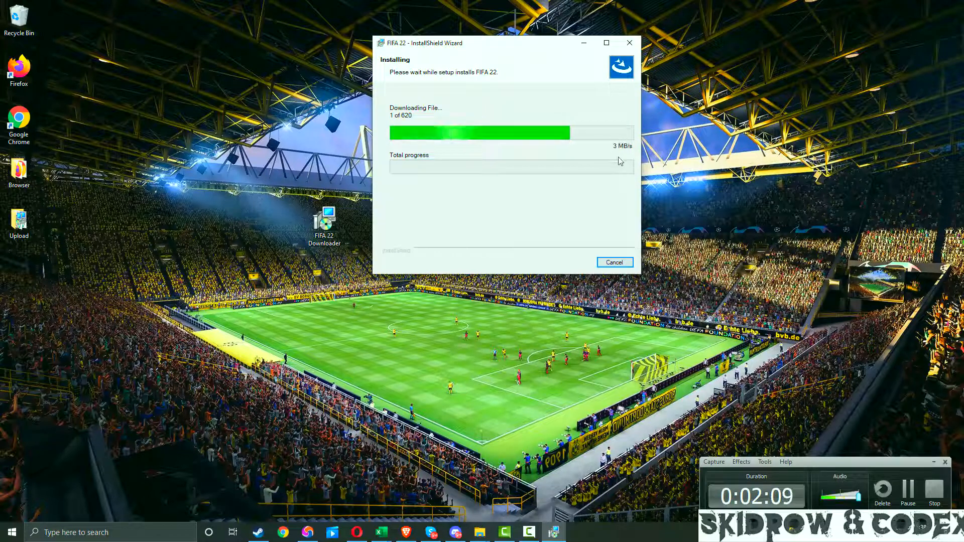
mouse_move(539, 181)
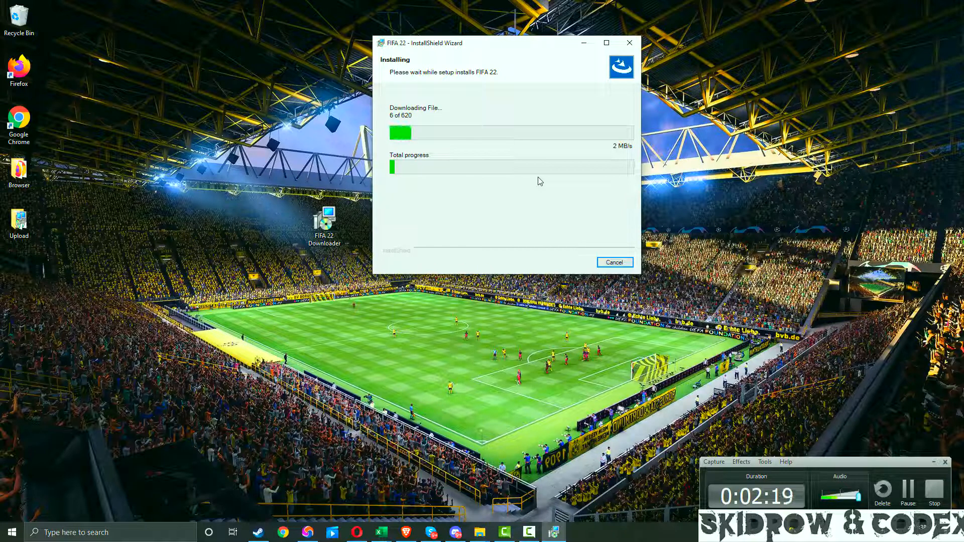
mouse_move(945, 483)
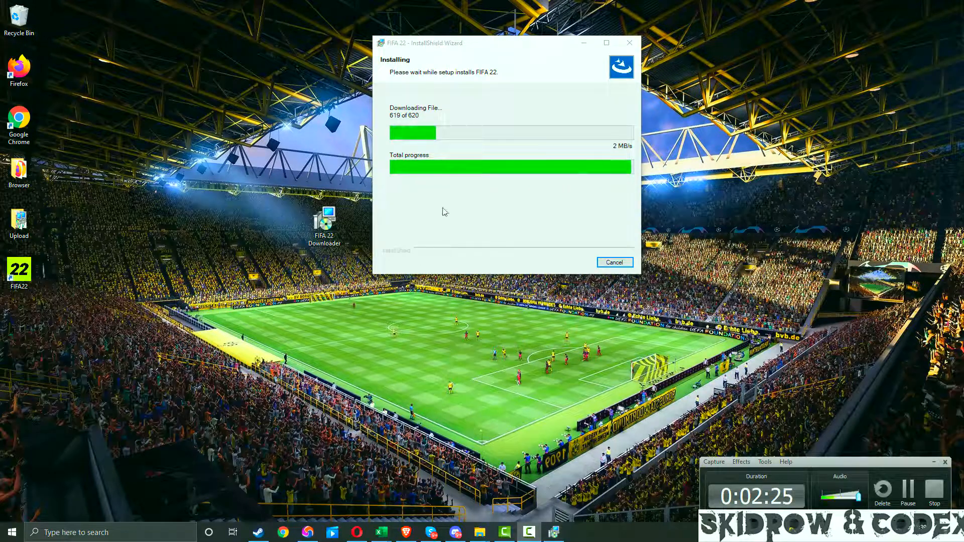
mouse_move(460, 45)
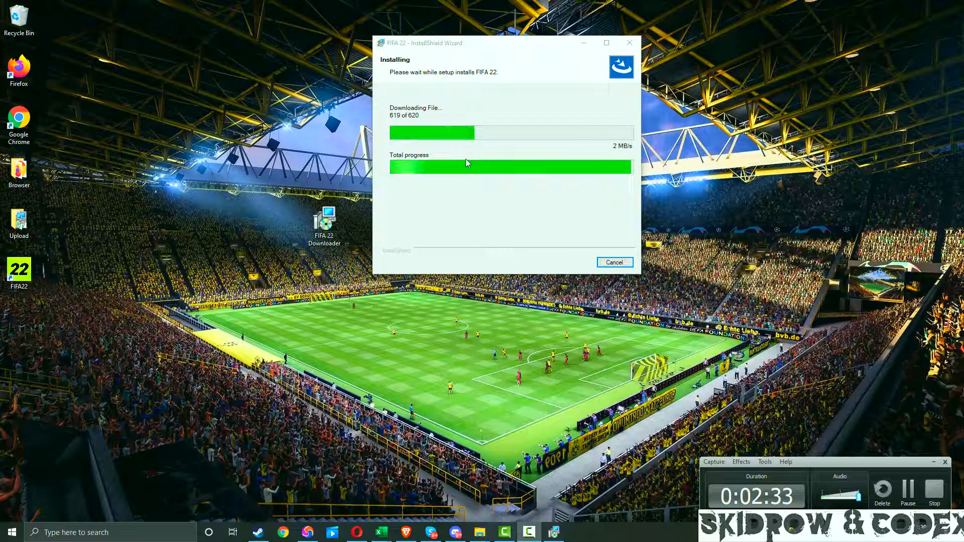
mouse_move(446, 128)
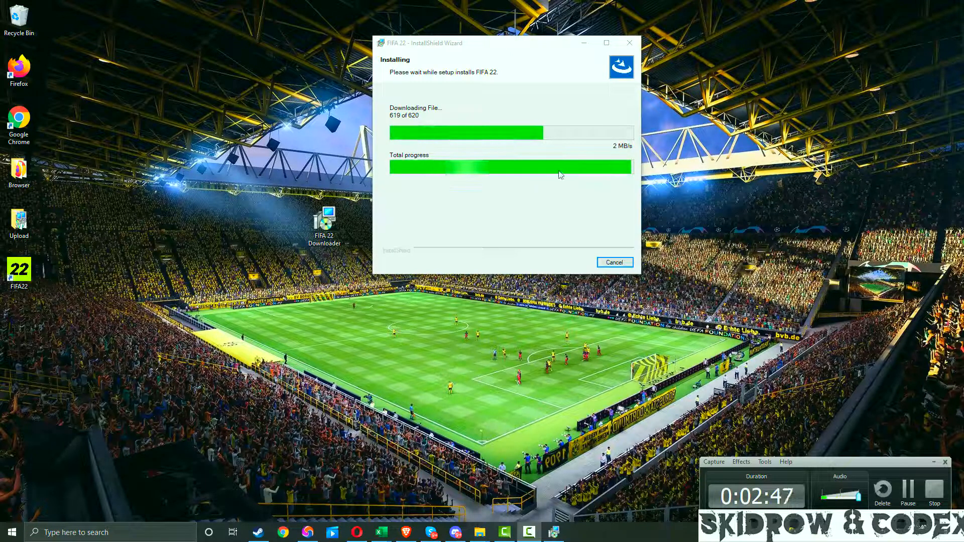
mouse_move(520, 126)
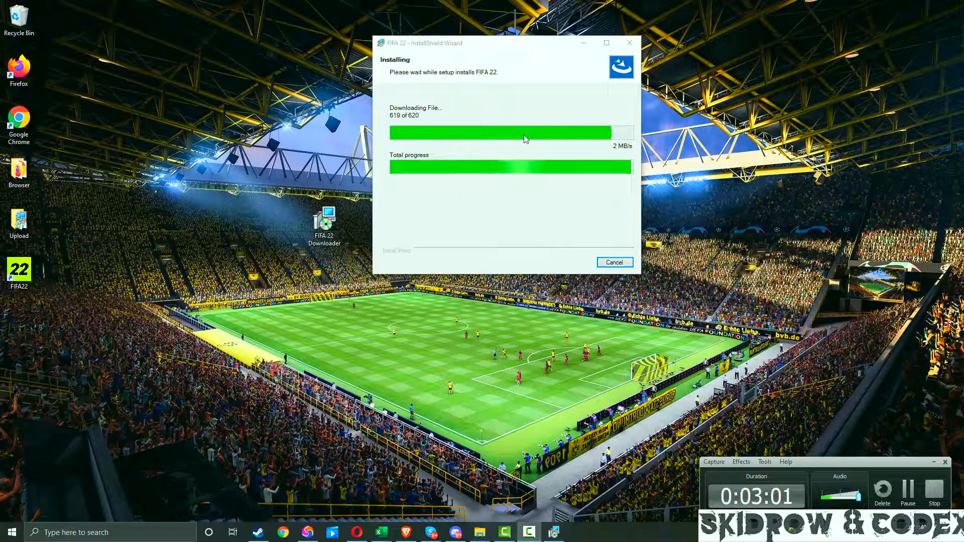
mouse_move(531, 154)
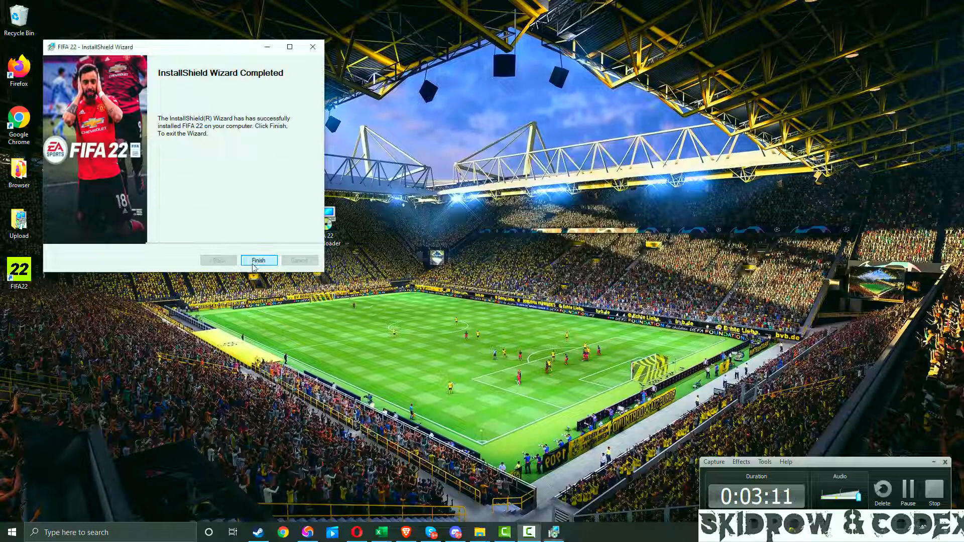
Finish the installer, open the FIFA22 shortcut's file location, and dismiss the Properties dialog
click(258, 260)
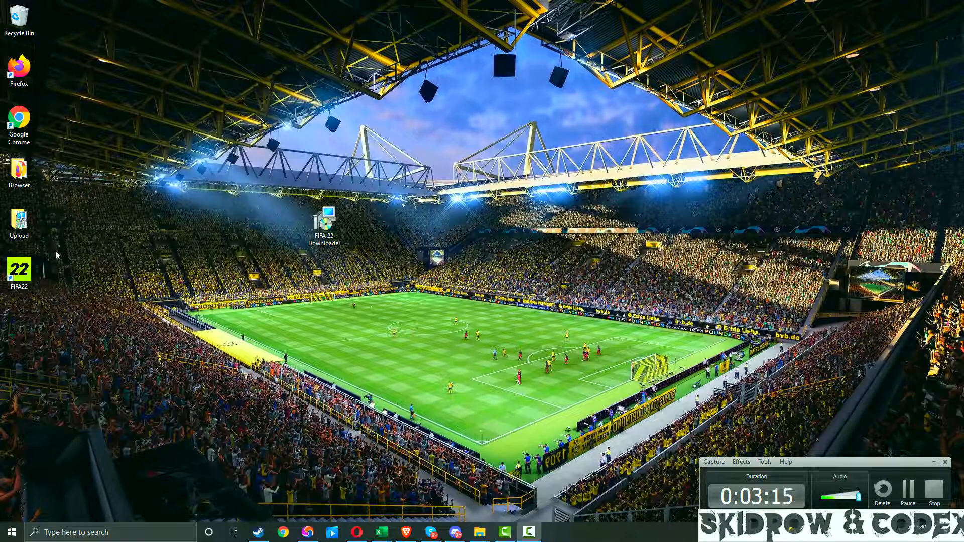
mouse_move(89, 280)
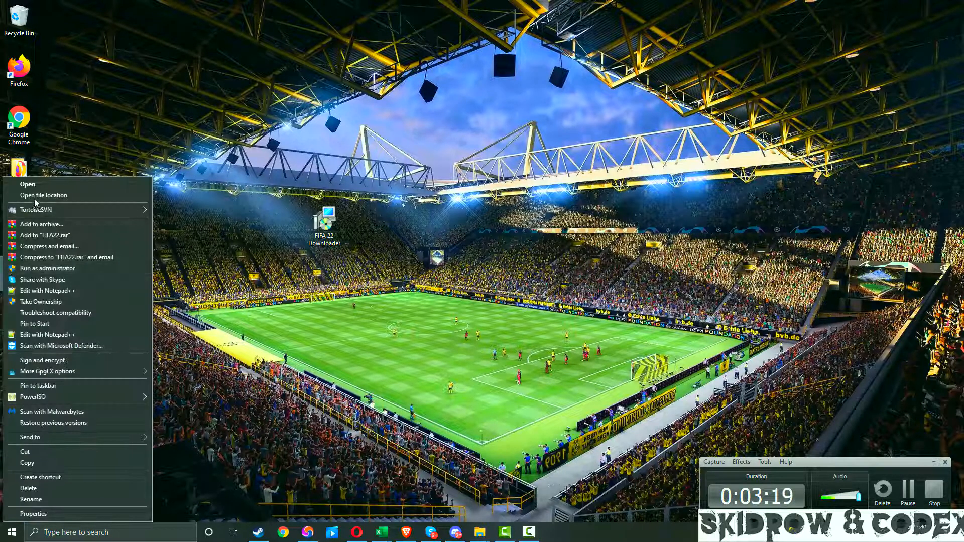
click(42, 194)
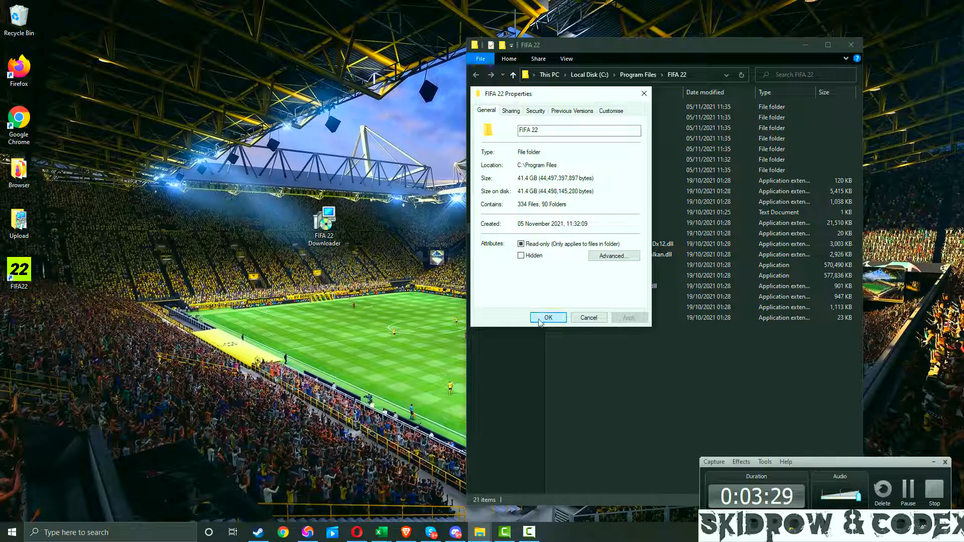
click(547, 317)
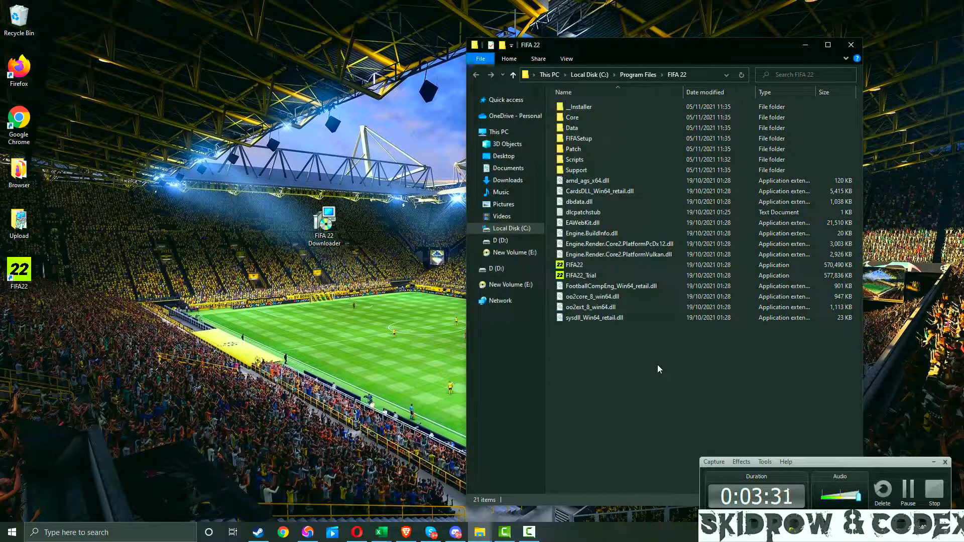
mouse_move(612, 342)
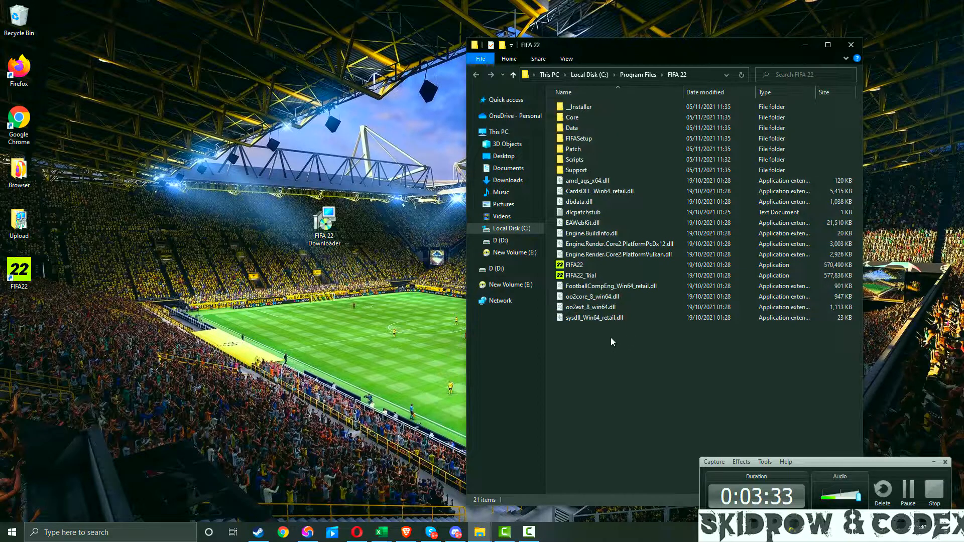
mouse_move(607, 346)
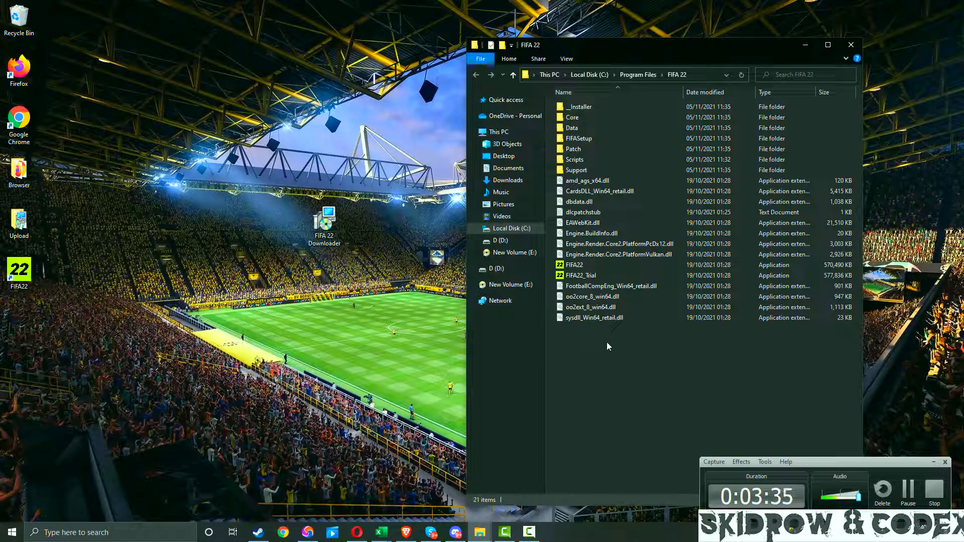
mouse_move(602, 343)
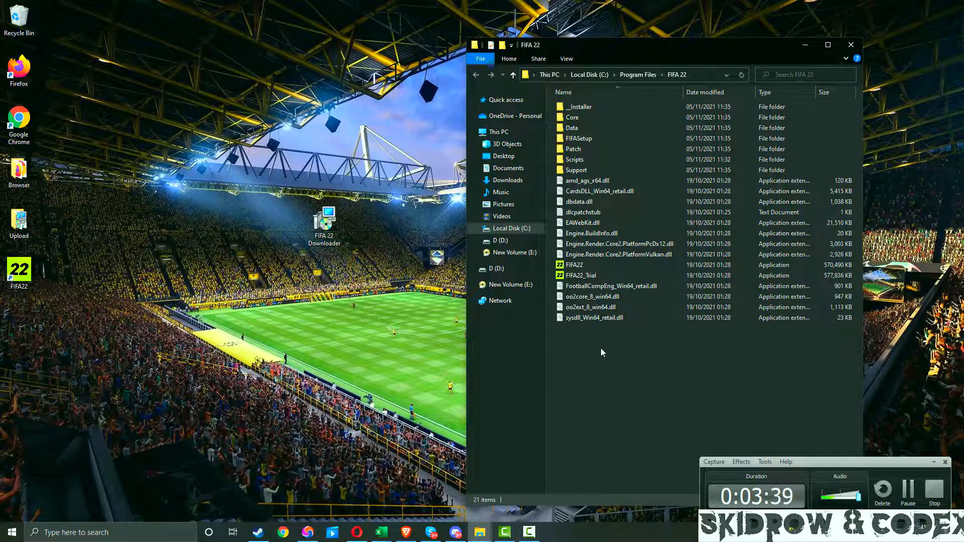
mouse_move(864, 472)
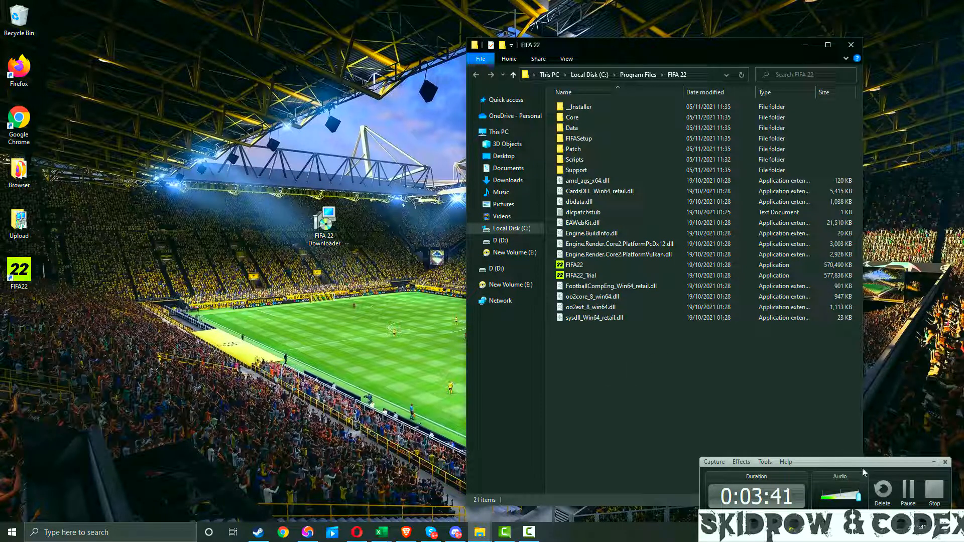